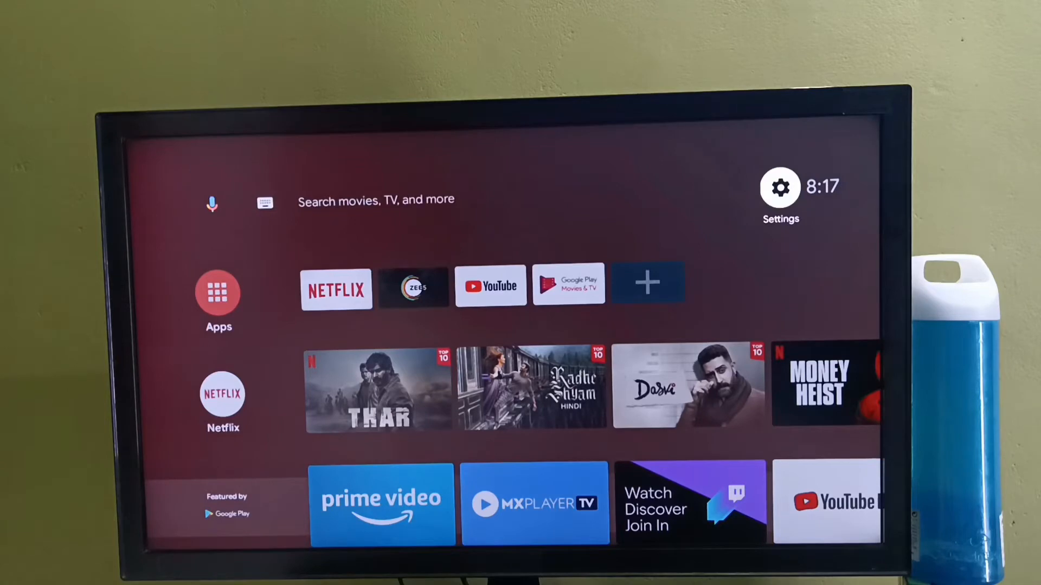
Go to Settings > Device Preferences and scroll down to the Reset option.
left_click(781, 187)
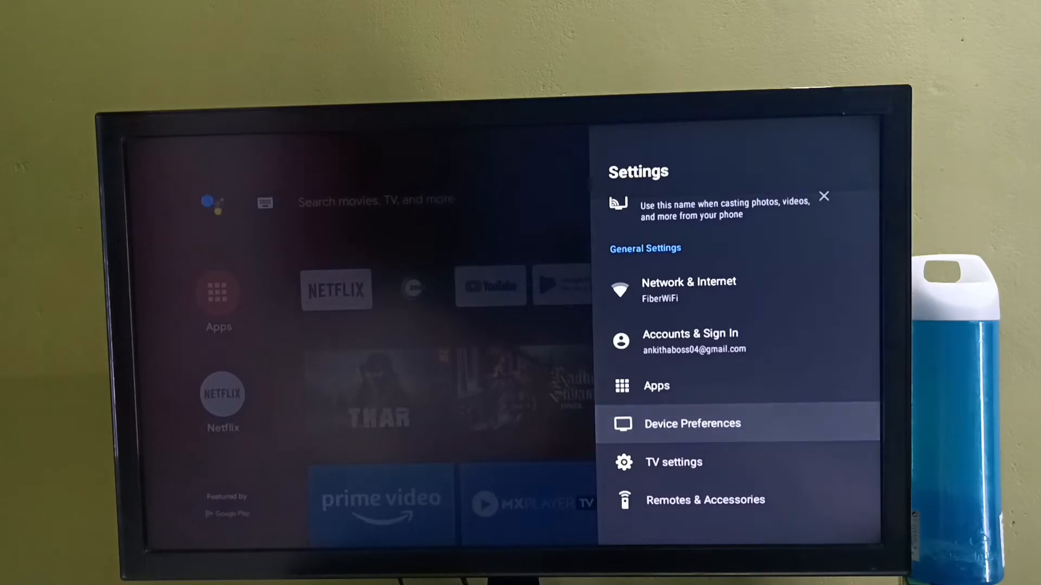
left_click(692, 424)
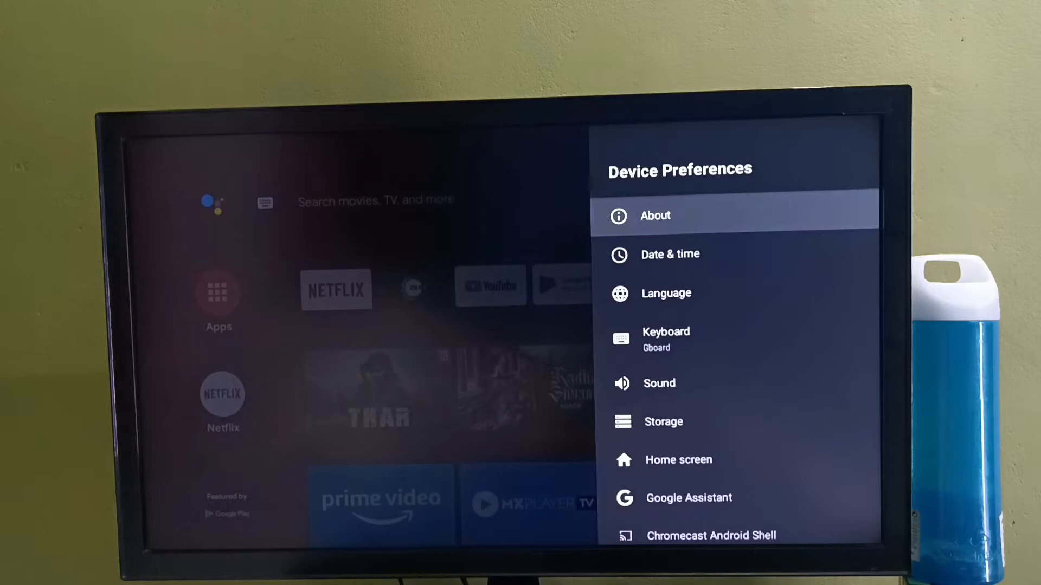
left_click(655, 216)
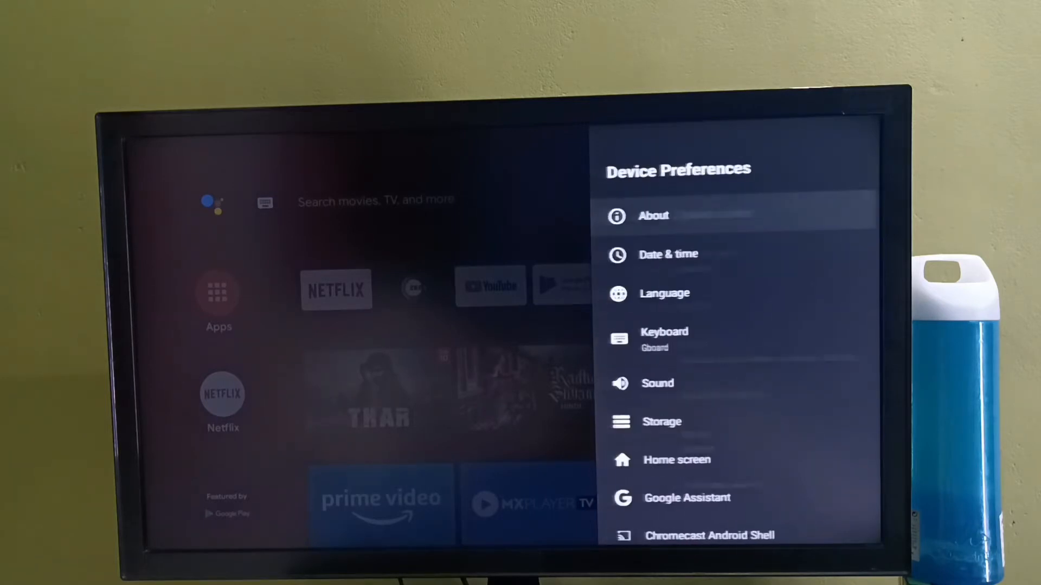
scroll("down", 3)
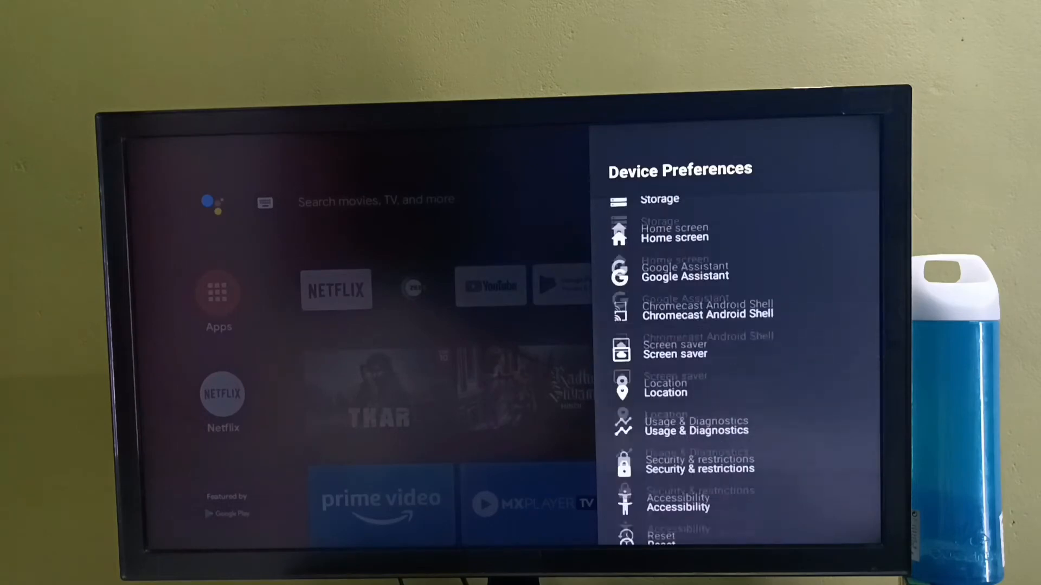
scroll("down", 3)
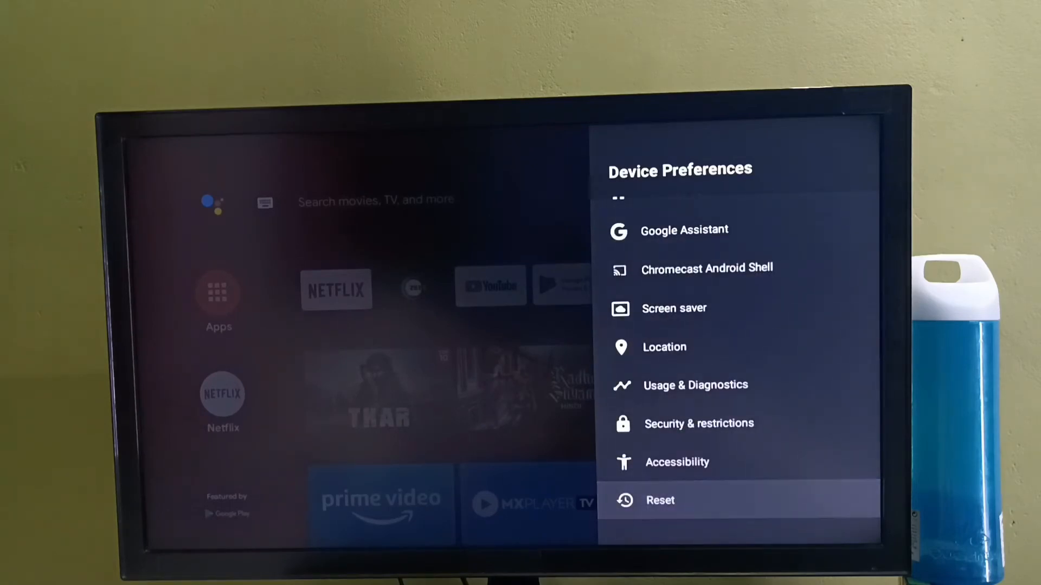
Factory reset the TV, confirming with Erase everything.
left_click(660, 499)
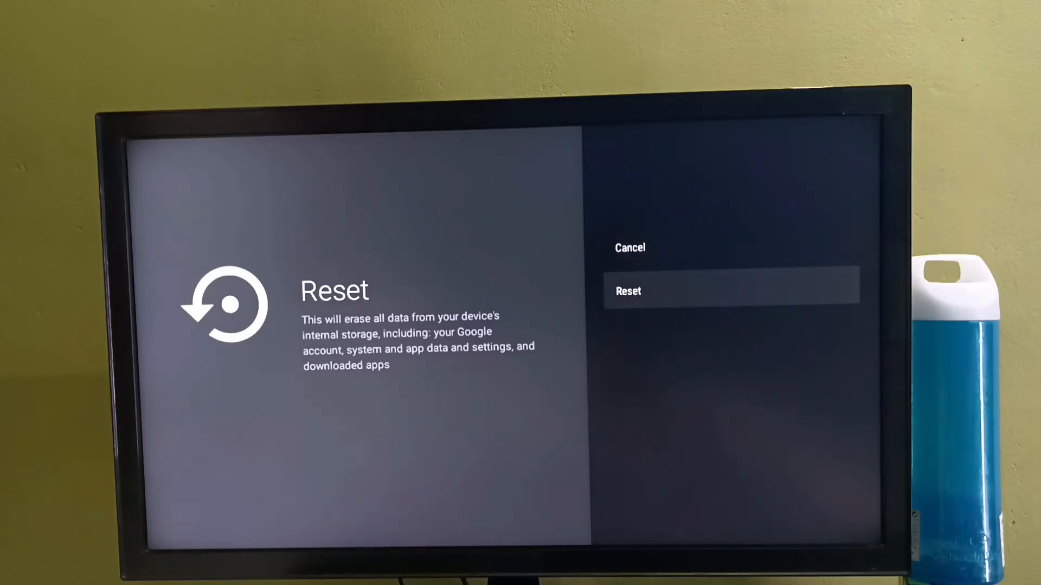
key("up")
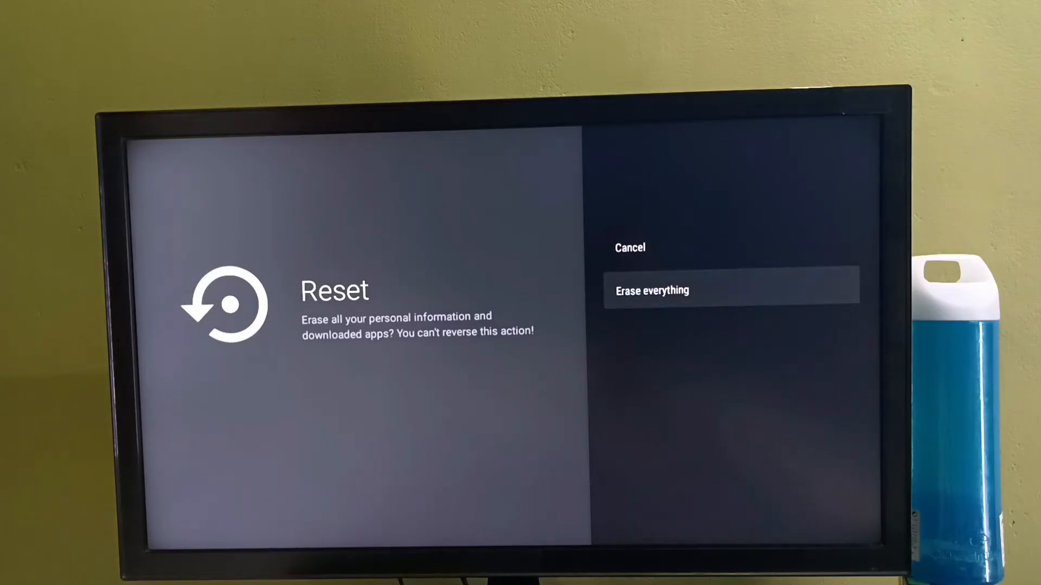
left_click(652, 291)
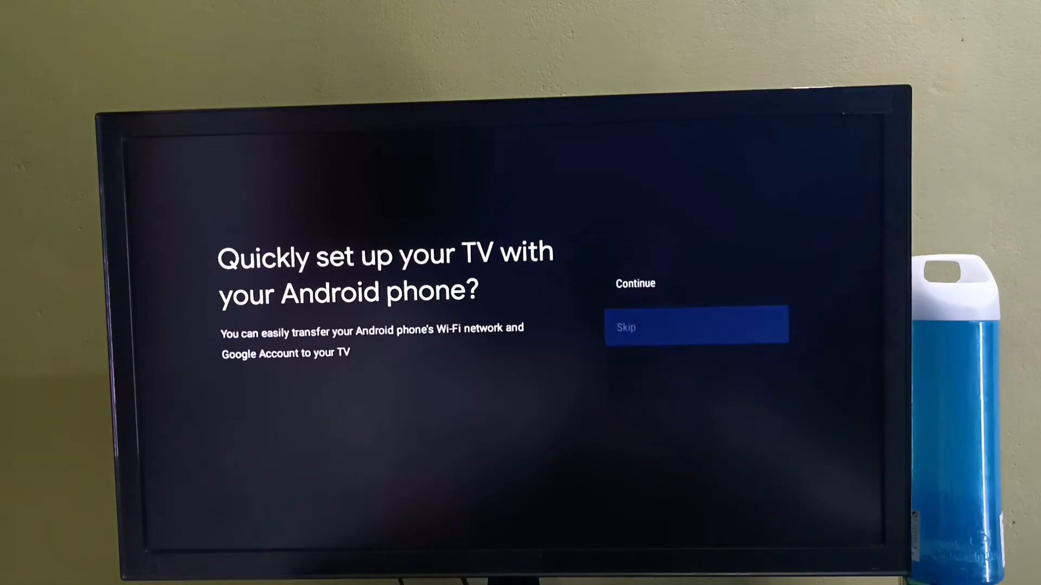
Skip the quick setup with an Android phone.
left_click(695, 327)
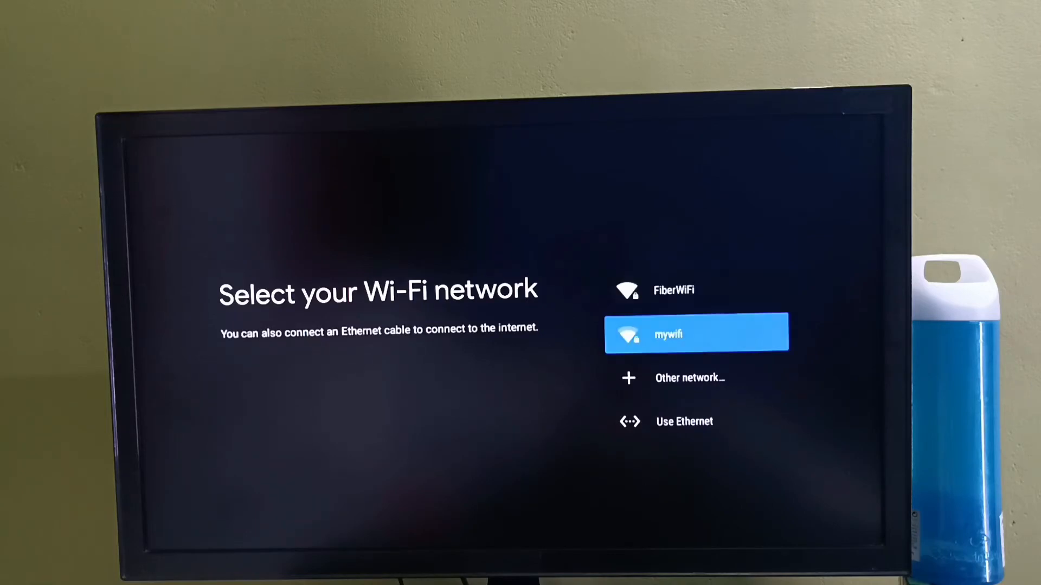
Join the mywifi Wi-Fi network by submitting its password.
left_click(697, 334)
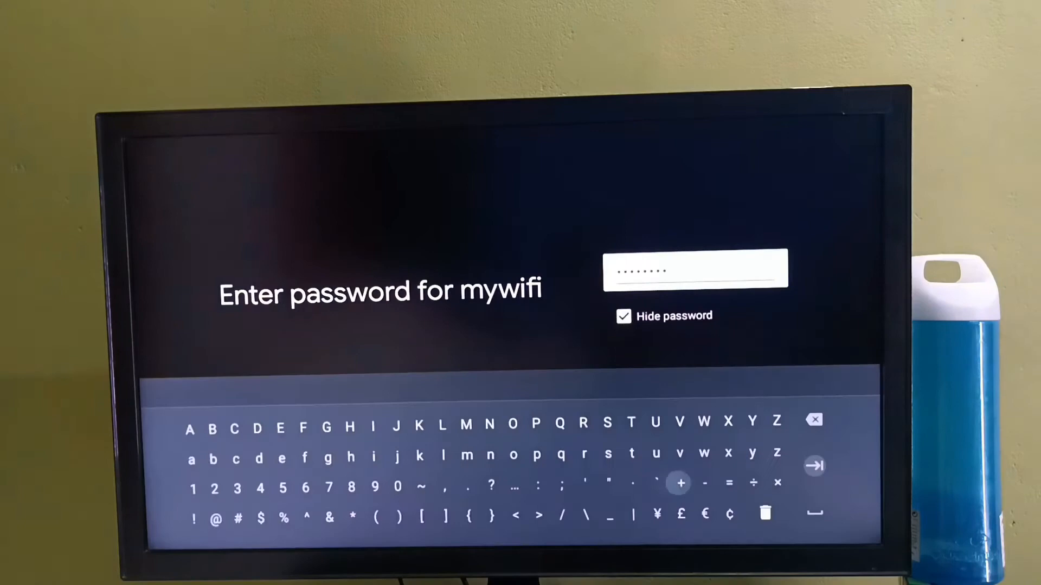
left_click(813, 465)
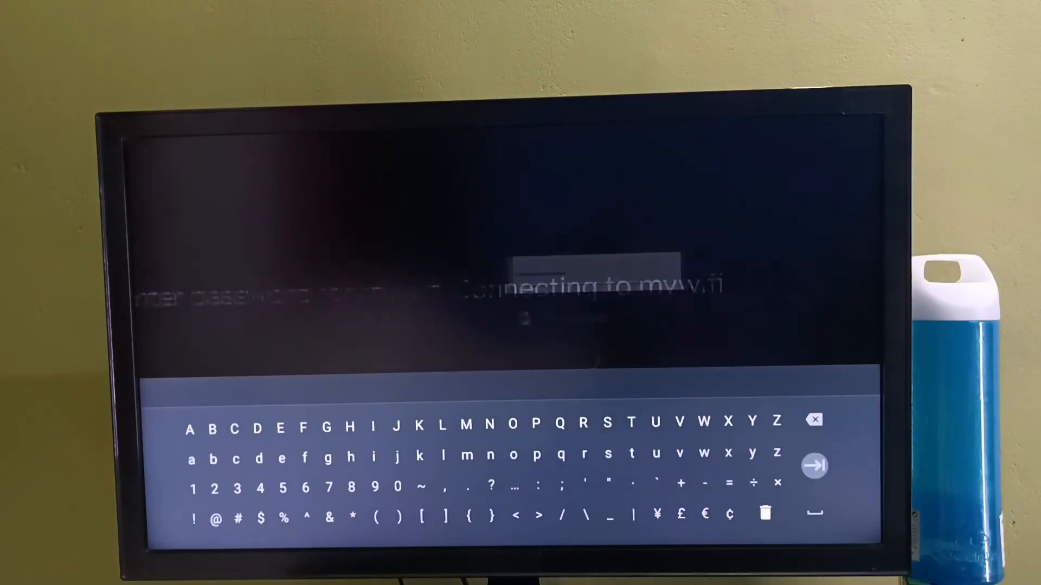
left_click(814, 465)
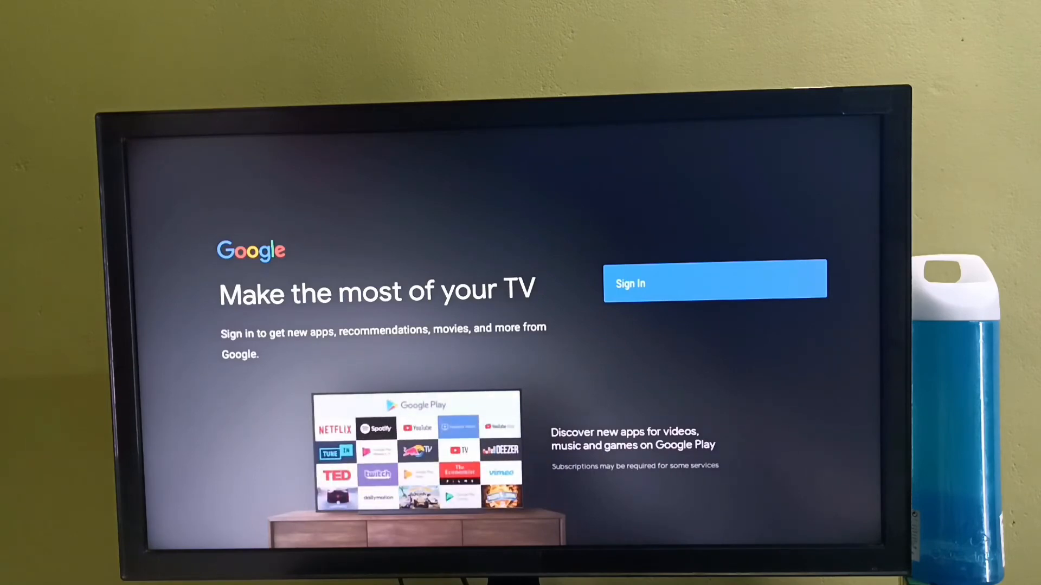
Skip Google sign-in and decline diagnostics, Assistant personal results and Assistant emails.
left_click(714, 283)
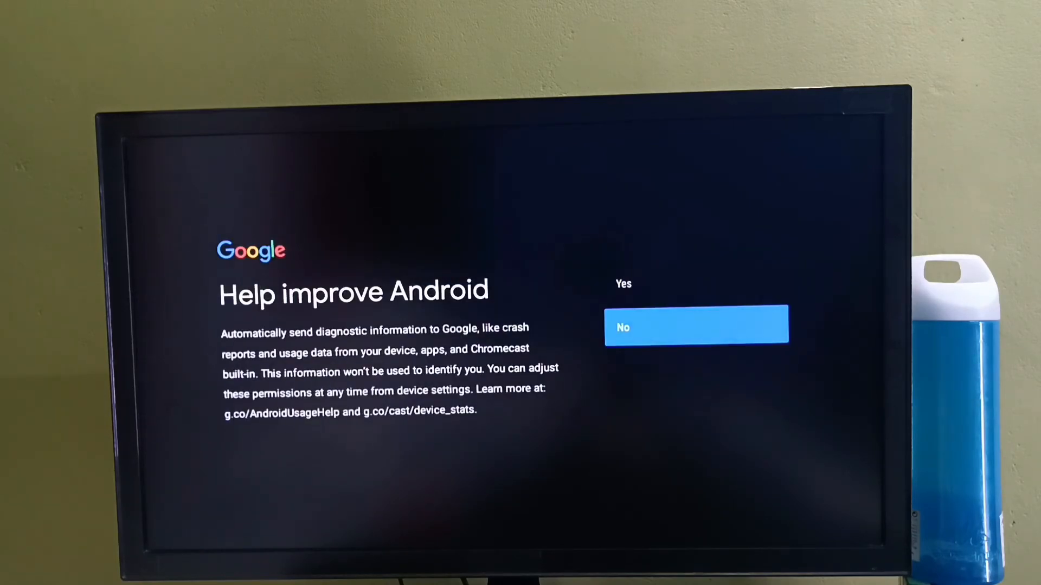
left_click(696, 326)
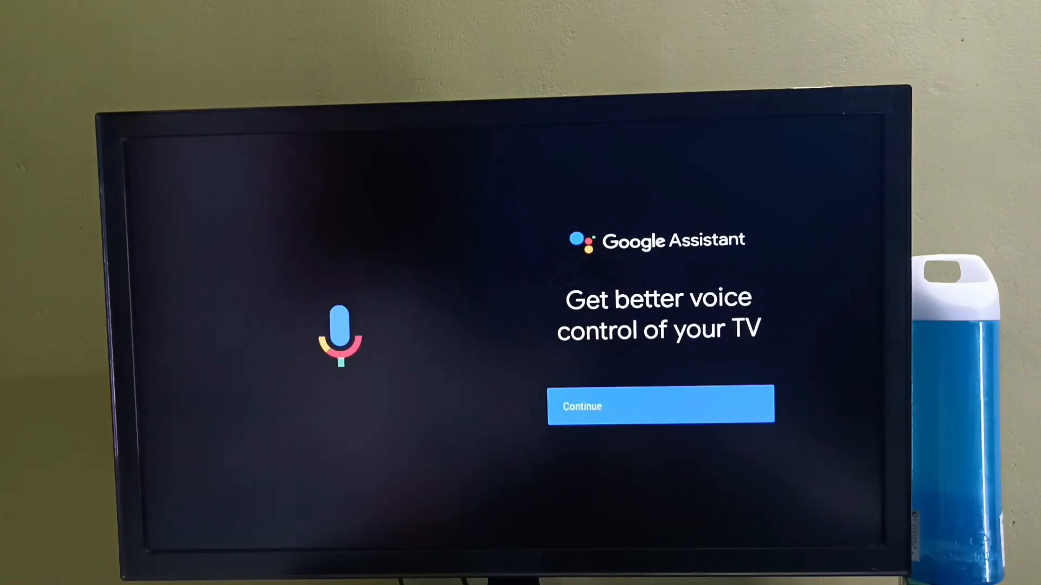
left_click(660, 405)
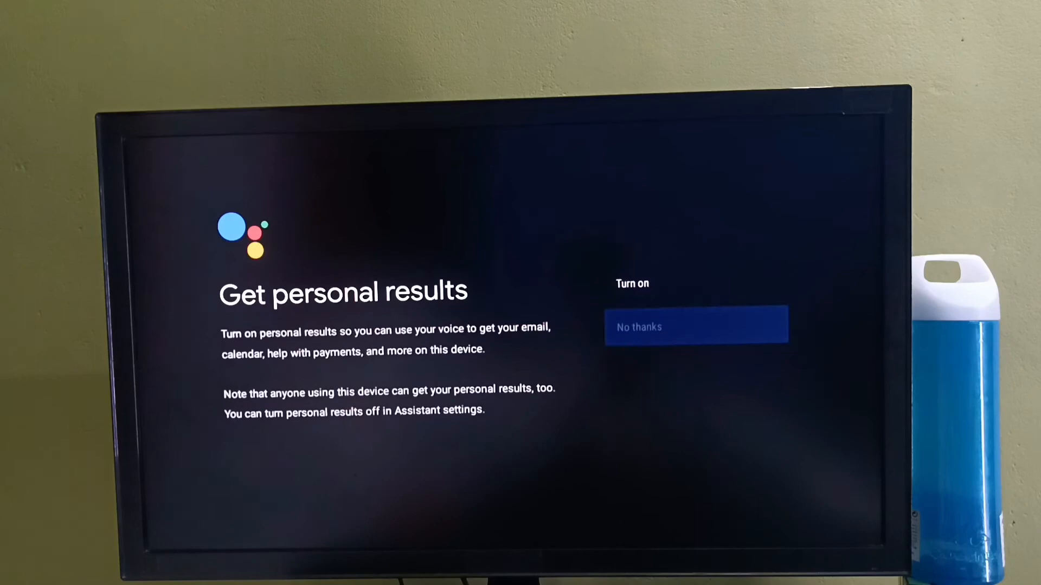
left_click(696, 326)
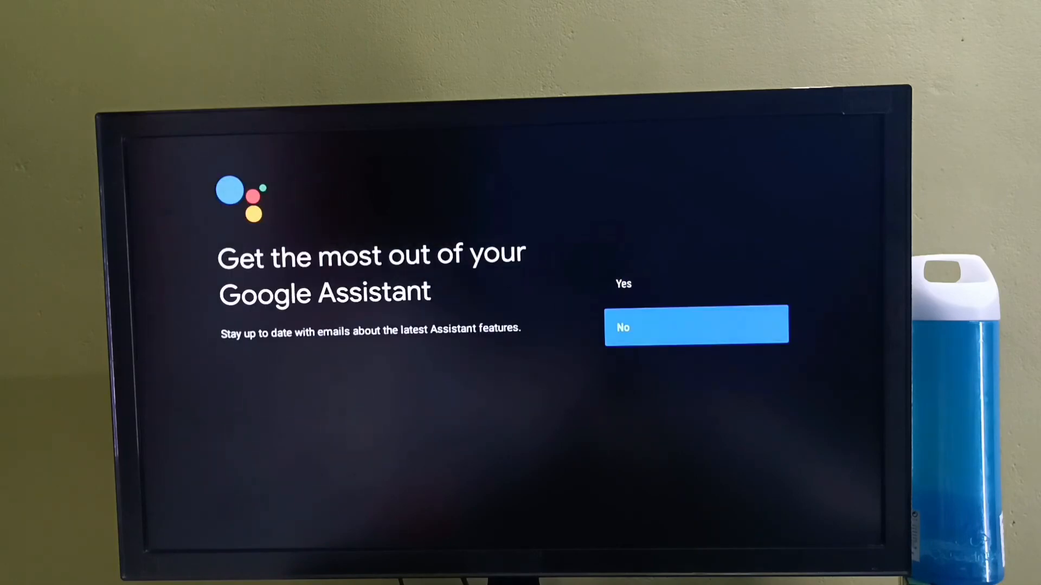
left_click(696, 326)
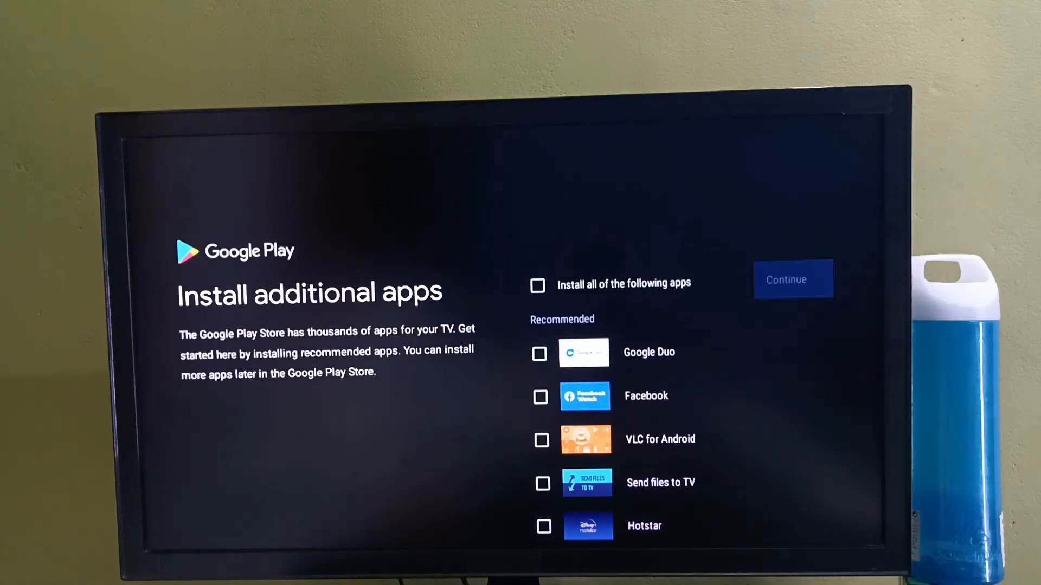
Skip the recommended app installs and advance through the feature tour pages.
left_click(793, 279)
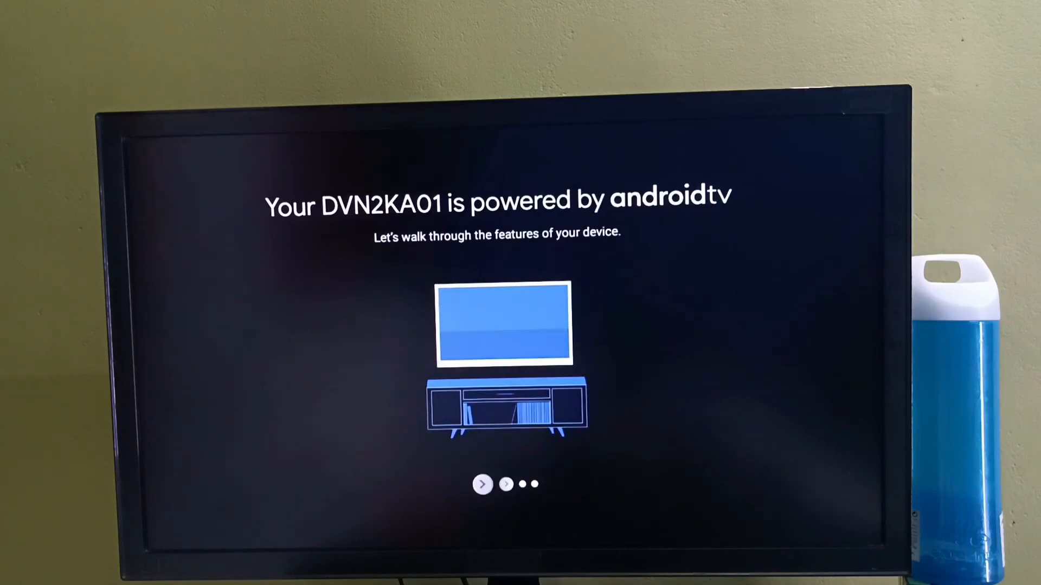
left_click(482, 485)
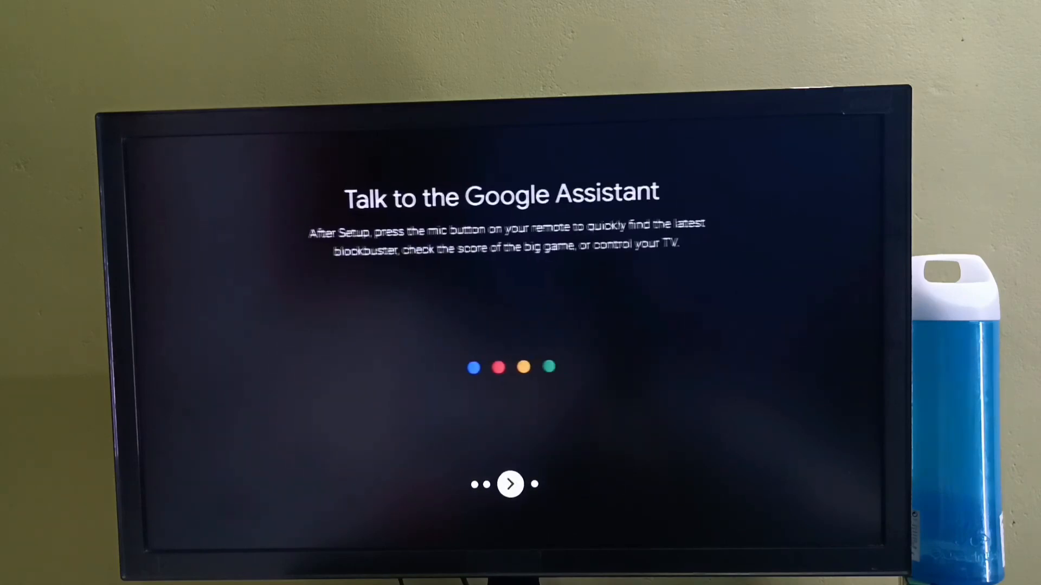
left_click(509, 484)
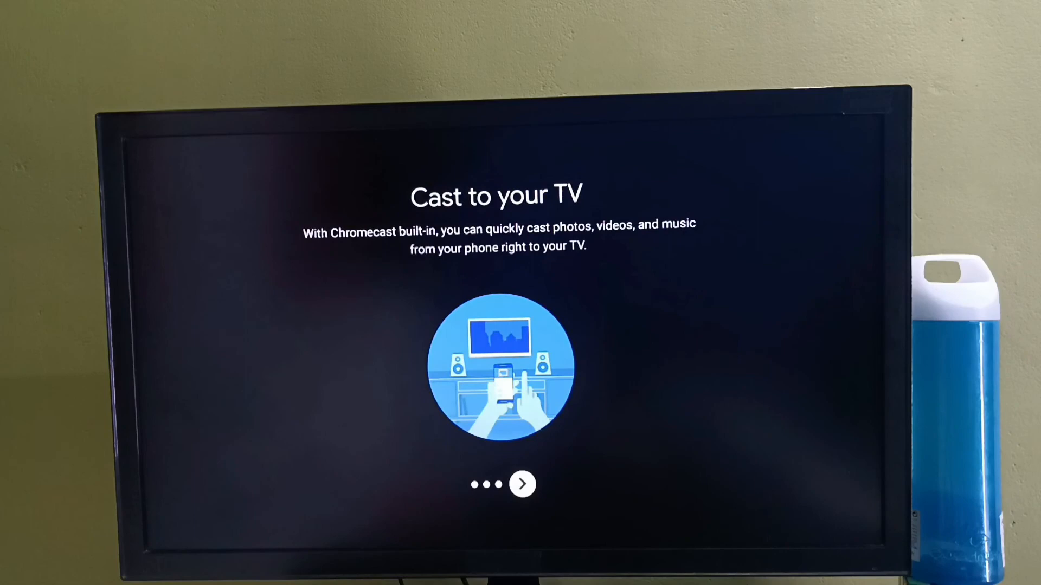
left_click(522, 483)
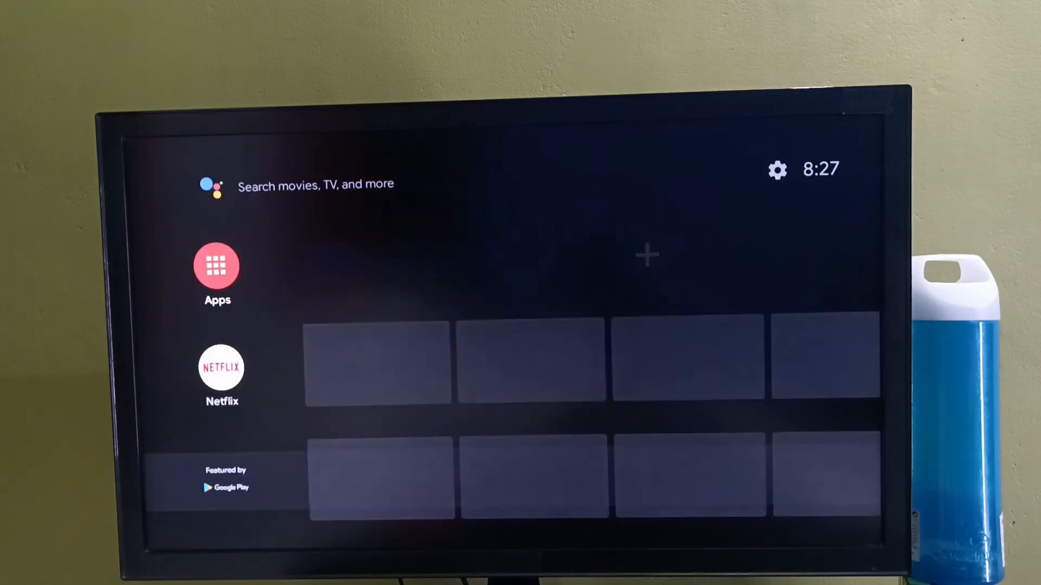